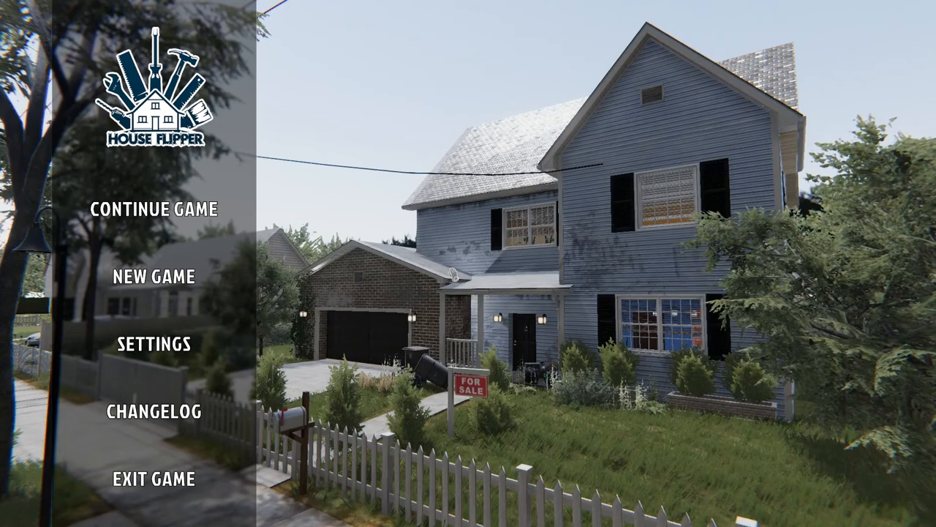
Resume the saved game from the main menu's Continue Game option
{"action": "left_click", "coordinate": [149, 208]}
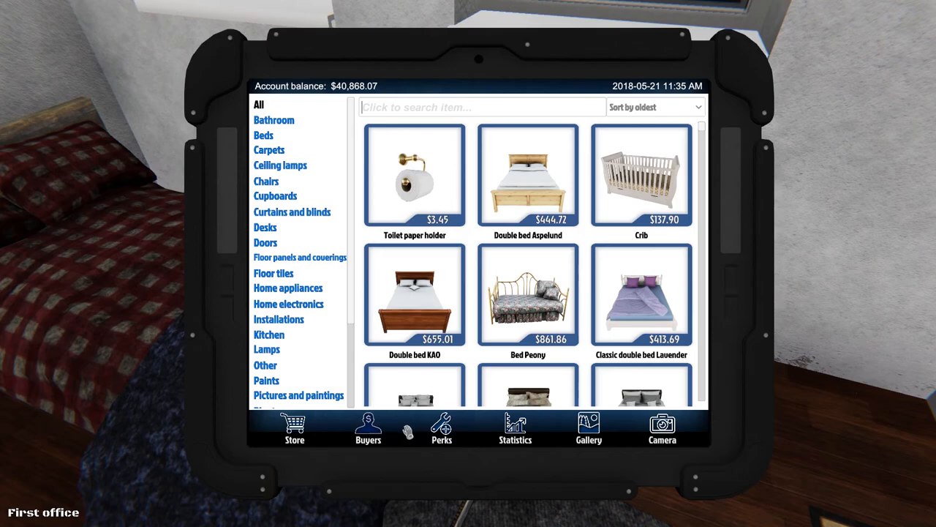
Grab the bedroom bed with the hand tool to carry it for relocation
{"action": "left_click", "coordinate": [278, 319]}
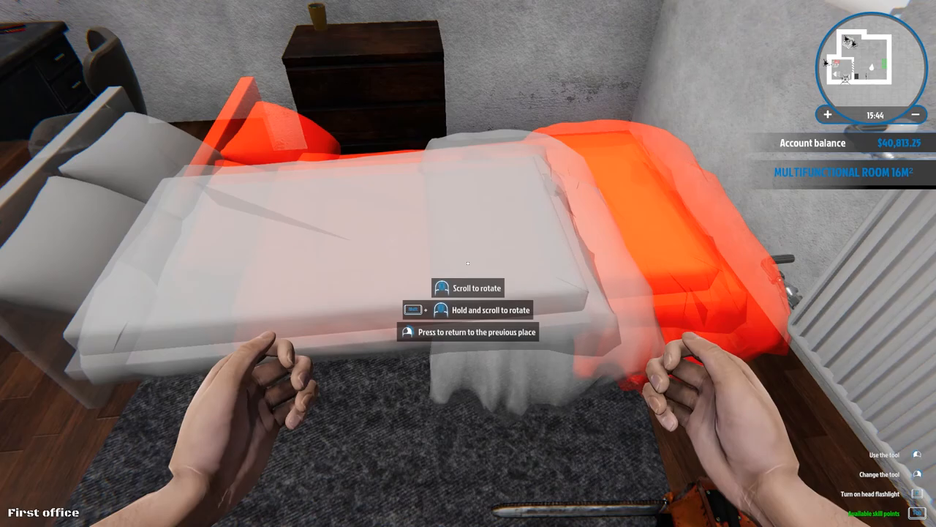
{"action": "scroll", "scroll_direction": "down", "scroll_amount": 3}
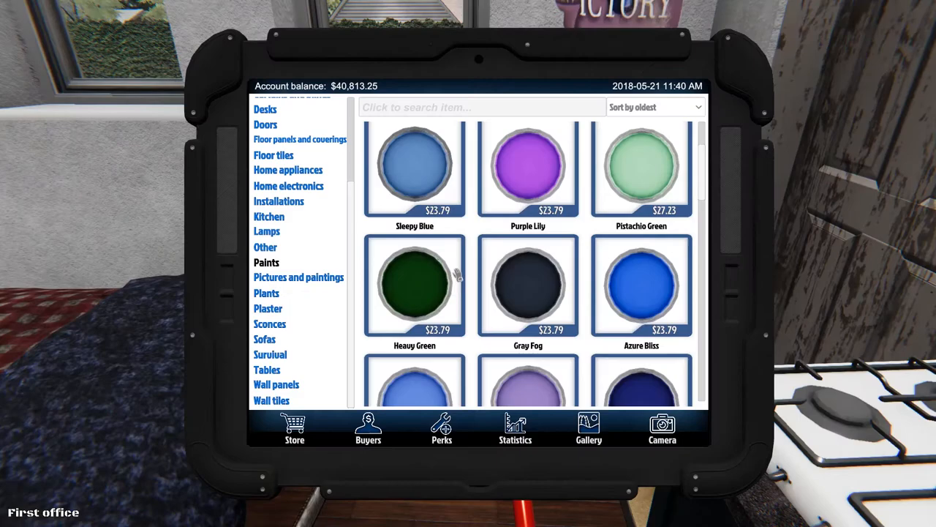
Browse down the Paints category toward the blue wall paint colours
{"action": "scroll", "scroll_direction": "down", "scroll_amount": 3}
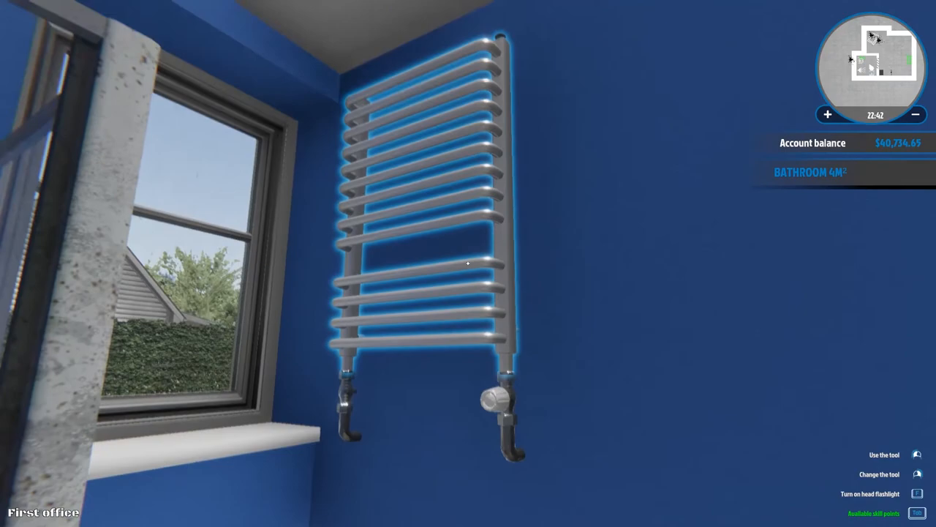
{"action": "mouse_move", "coordinate": [468, 263]}
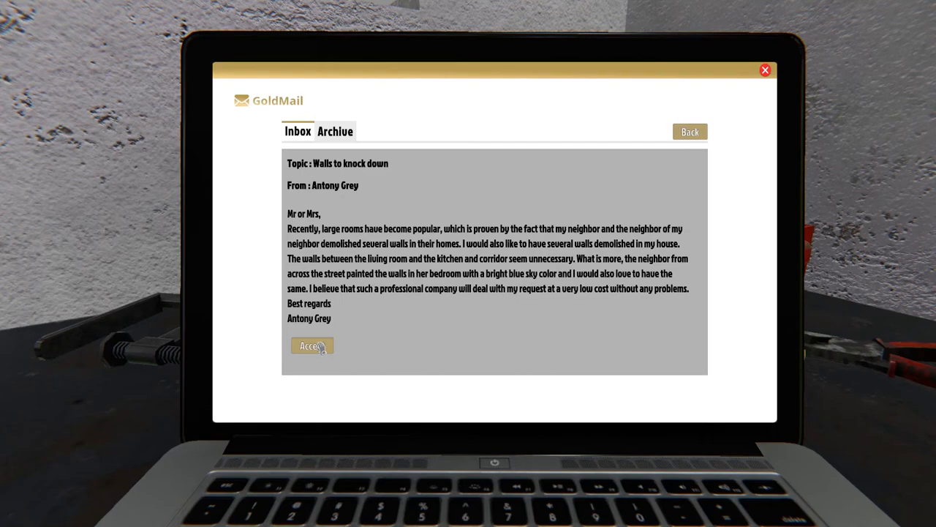
Accept Antony Grey's Walls to knock down job from the GoldMail email
{"action": "left_click", "coordinate": [311, 345]}
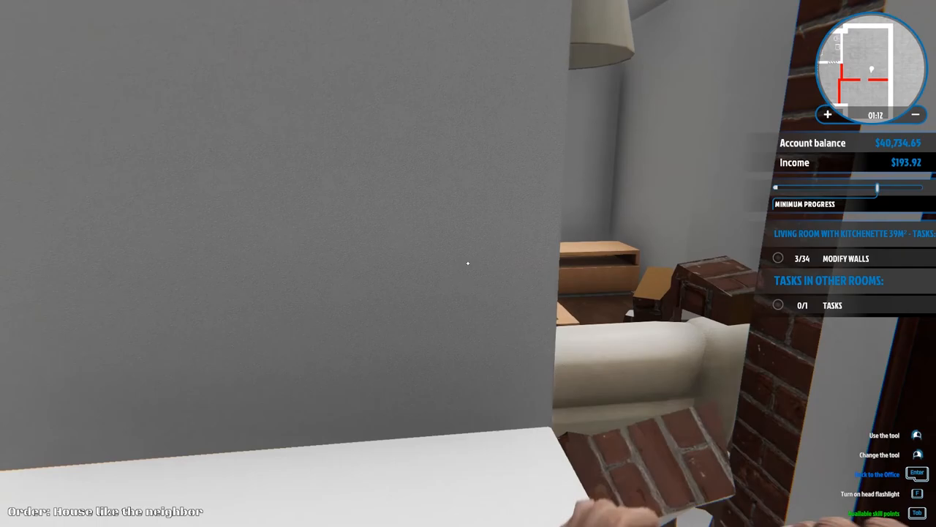
Smash away a marked brick wall section in the living room with the sledgehammer
{"action": "left_click", "coordinate": [468, 263]}
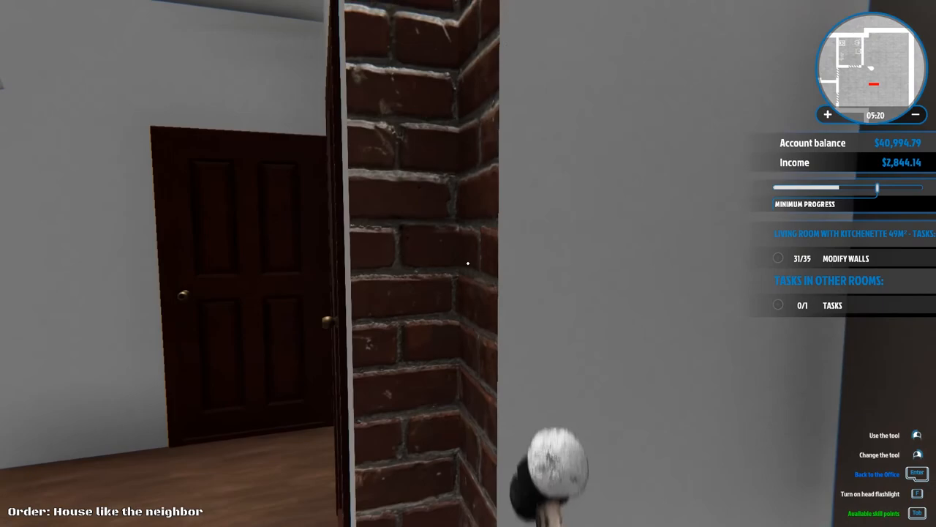
Knock out the marked brick wall corner with the sledgehammer
{"action": "left_click", "coordinate": [468, 263]}
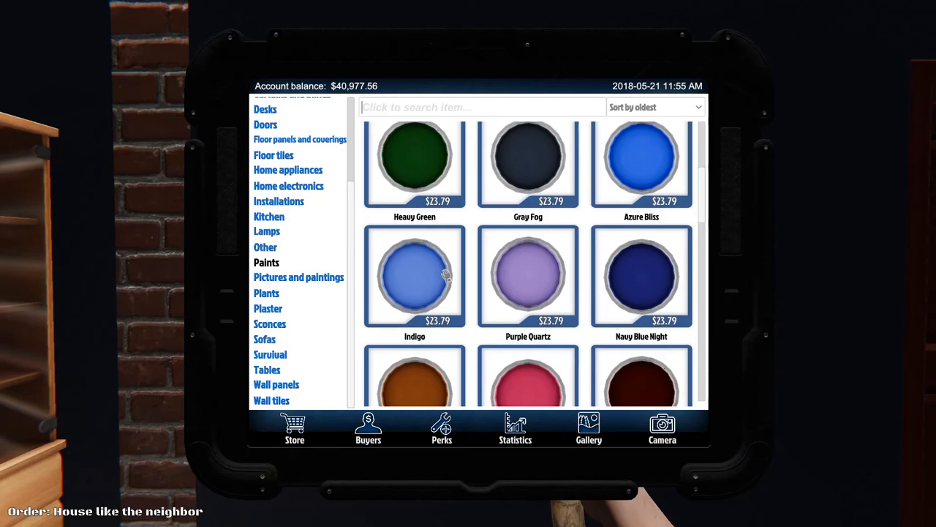
Select the Paints category in the tablet Store to browse blue paint cans
{"action": "left_click", "coordinate": [415, 275]}
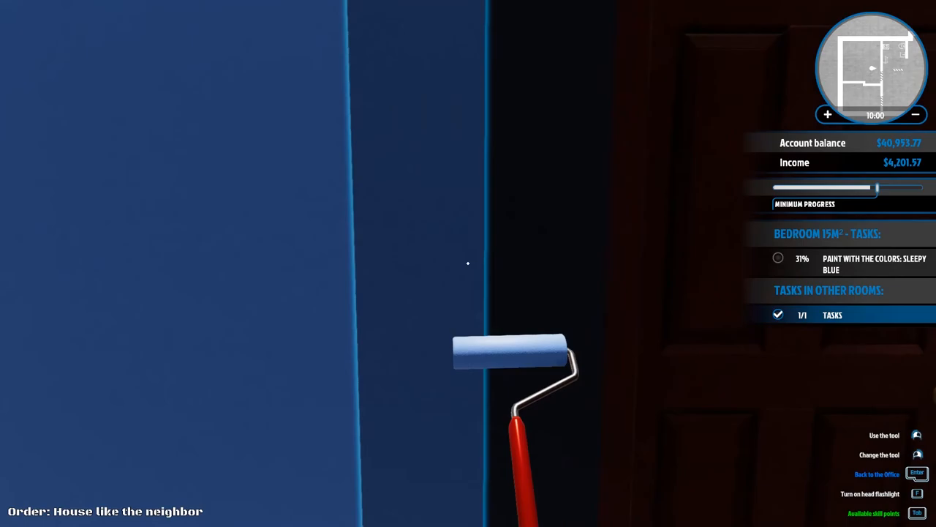
{"action": "mouse_move", "coordinate": [469, 263]}
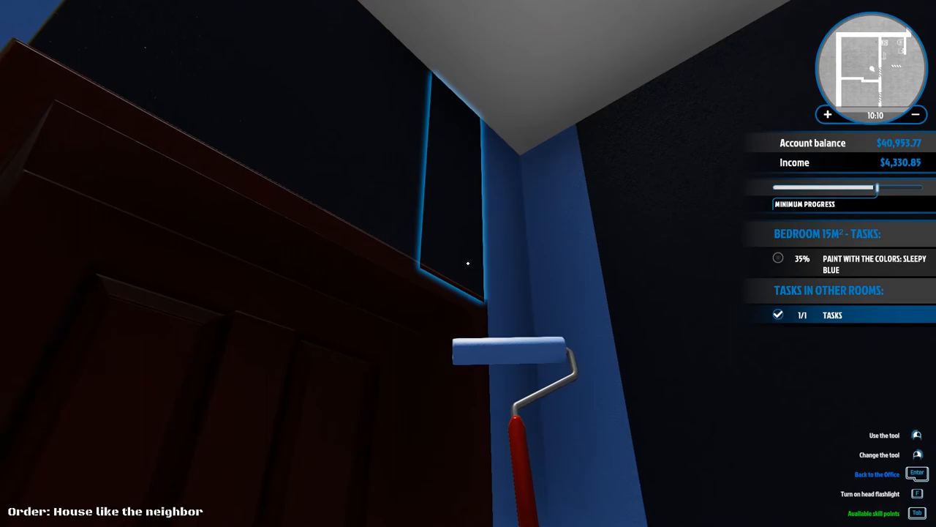
Roll Sleepy Blue onto the dark wall above the wardrobe and the unpainted strip
{"action": "left_click", "coordinate": [468, 263]}
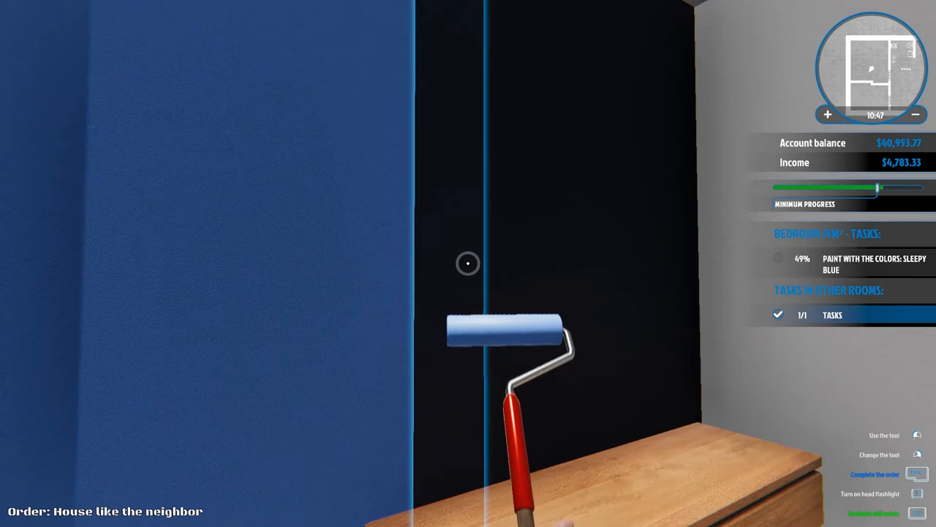
{"action": "left_click", "coordinate": [468, 263]}
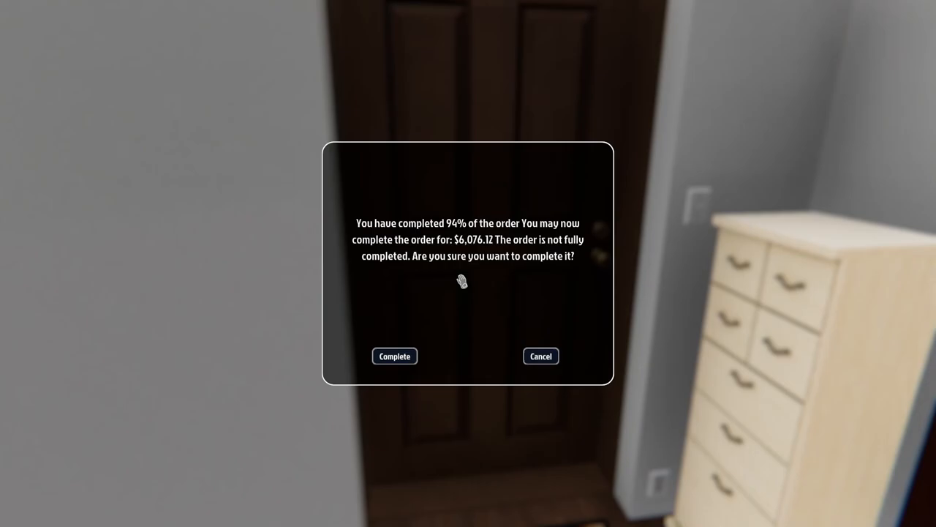
{"action": "mouse_move", "coordinate": [395, 357]}
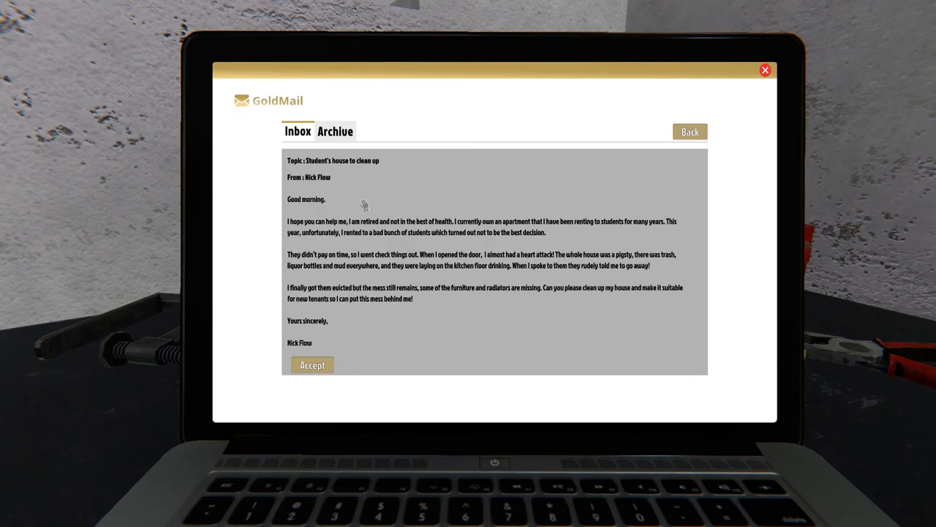
{"action": "left_click", "coordinate": [314, 364]}
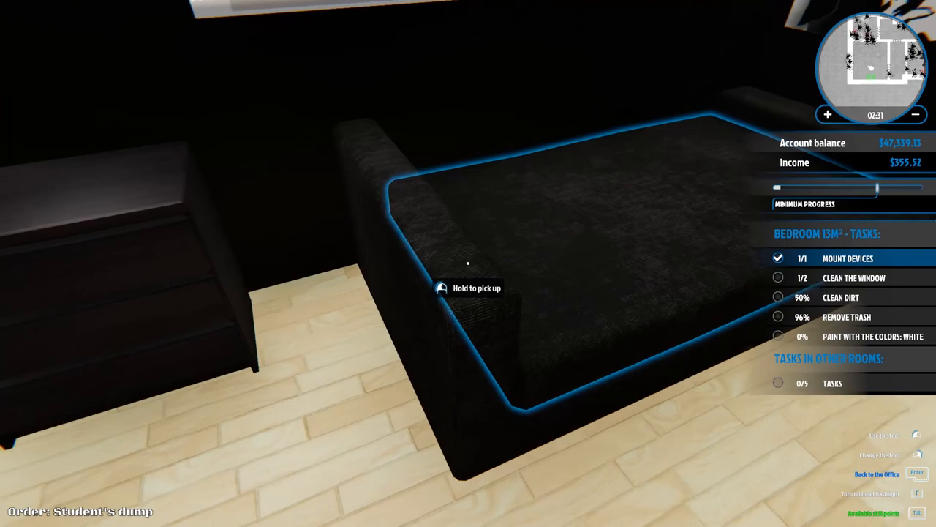
{"action": "mouse_move", "coordinate": [468, 263]}
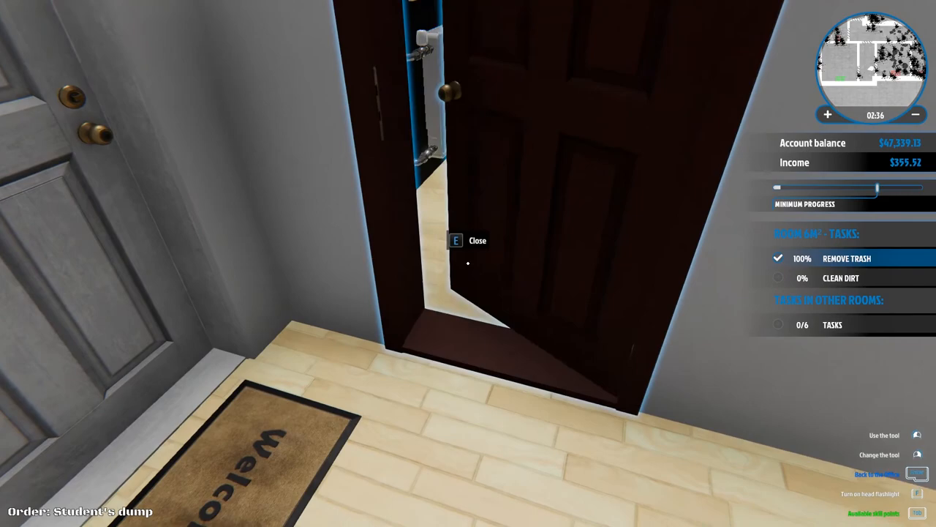
{"action": "mouse_move", "coordinate": [468, 264]}
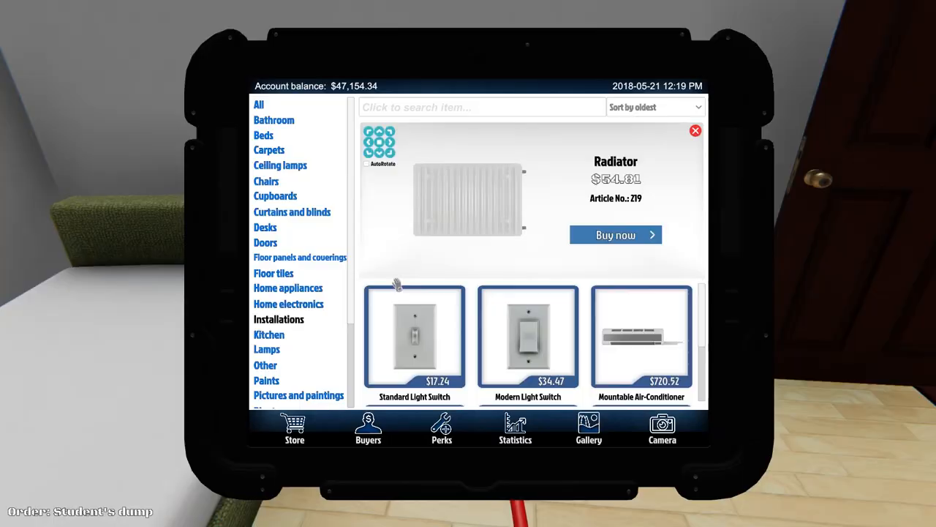
{"action": "left_click", "coordinate": [614, 235]}
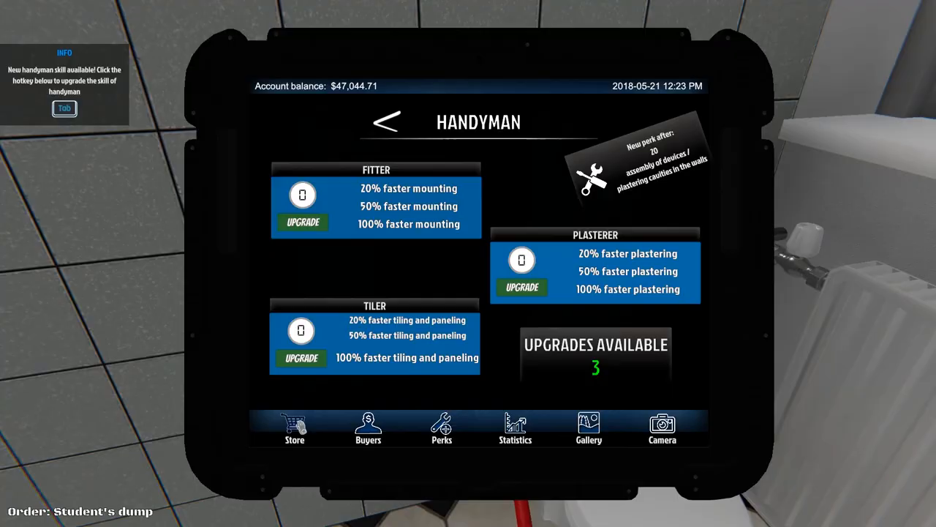
Select the Handyman skill tree under Perks, showing 3 available upgrades
{"action": "left_click", "coordinate": [294, 428]}
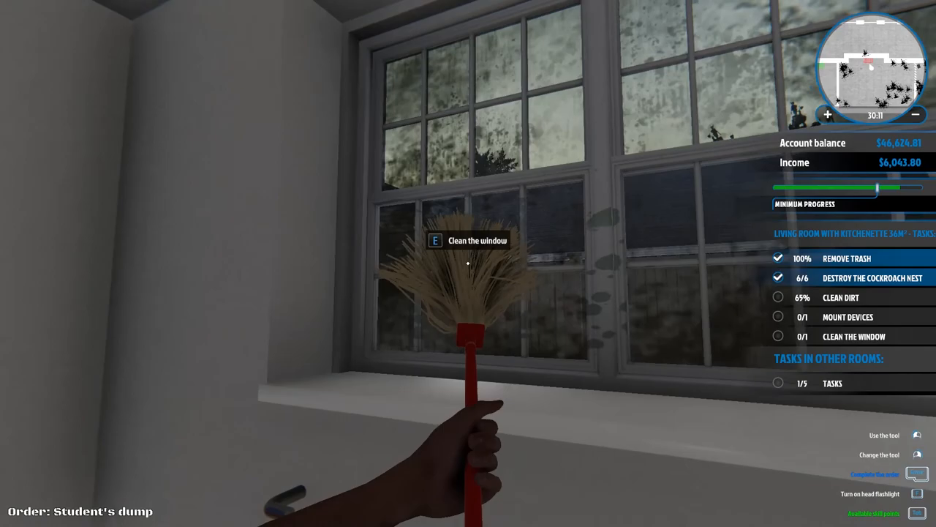
{"action": "mouse_move", "coordinate": [468, 264]}
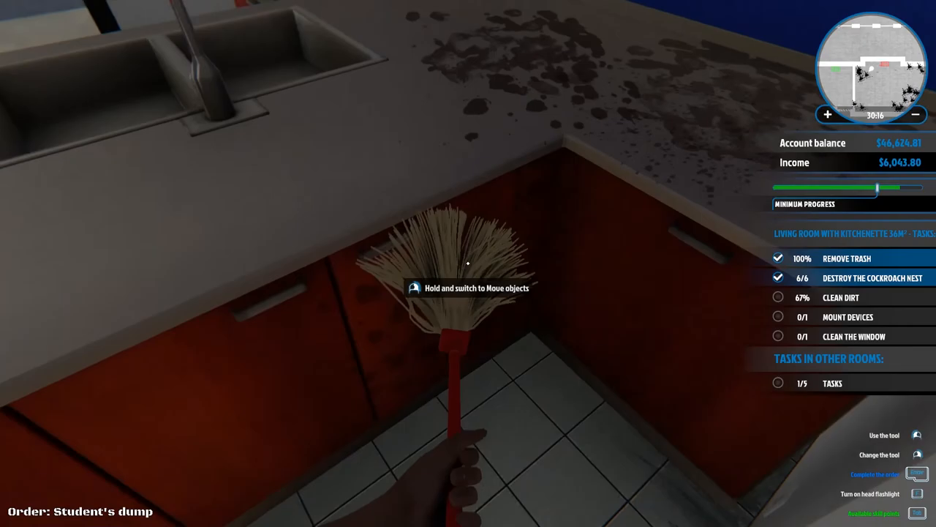